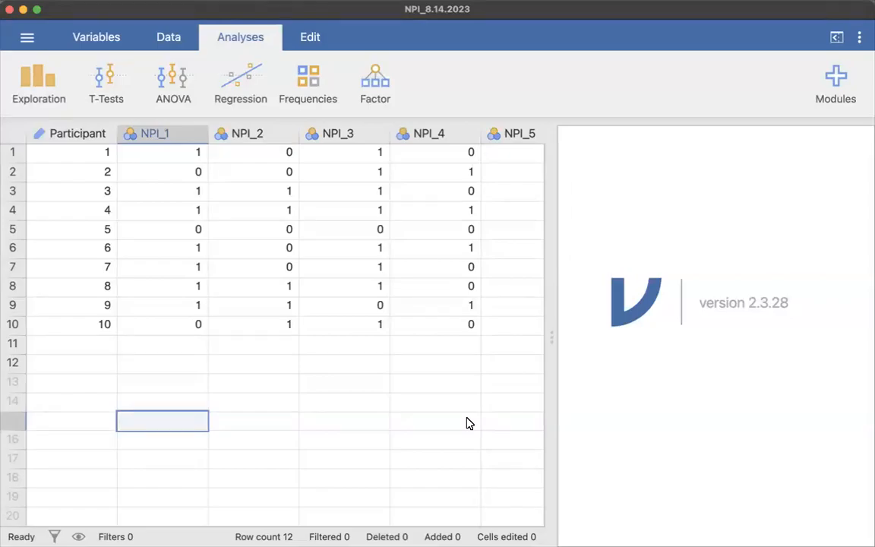
pyautogui.moveTo(347, 423)
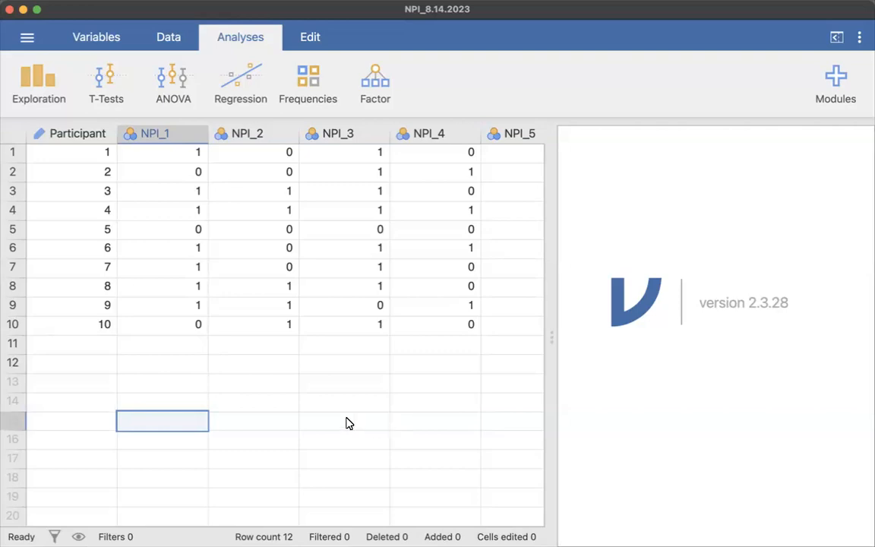
pyautogui.moveTo(343, 415)
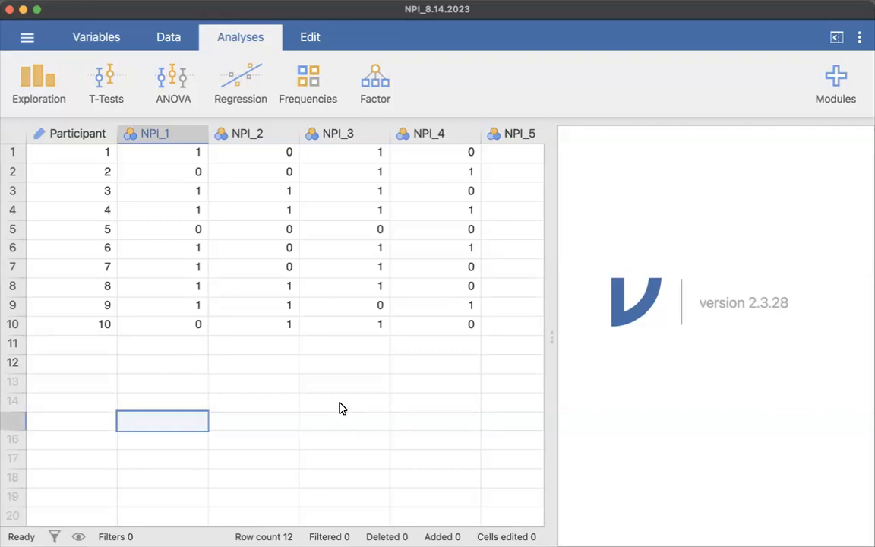
pyautogui.moveTo(317, 263)
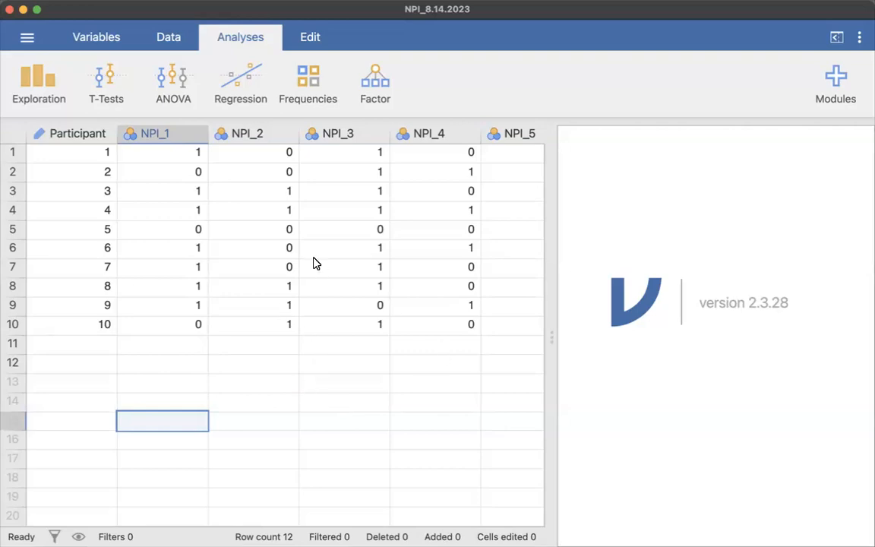
# Bring up NPI_1's variable settings (Nominal, levels 0 and 1) and scan across the NPI columns.
pyautogui.click(77, 133)
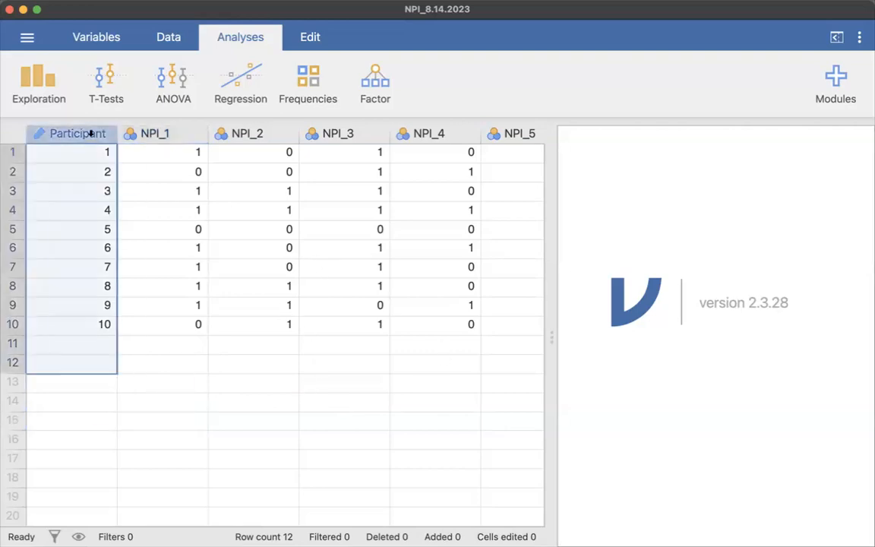
pyautogui.click(91, 325)
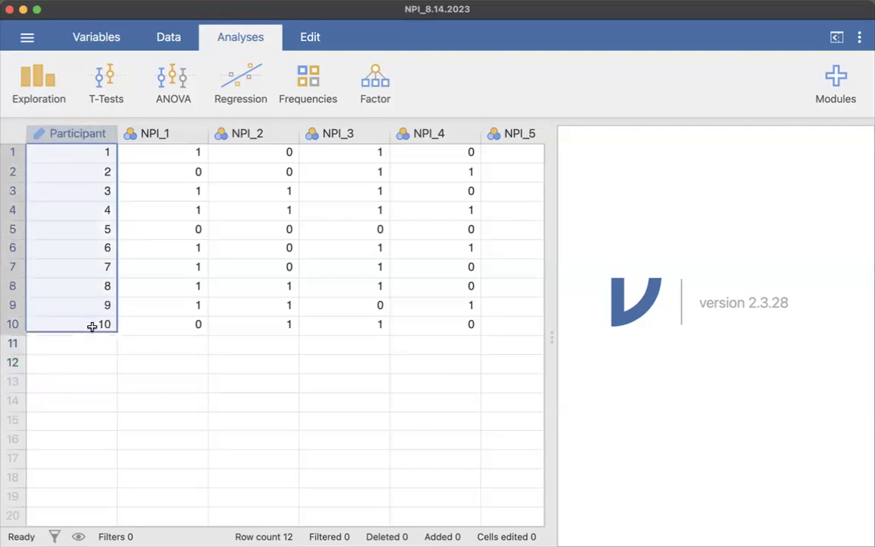
pyautogui.doubleClick(76, 133)
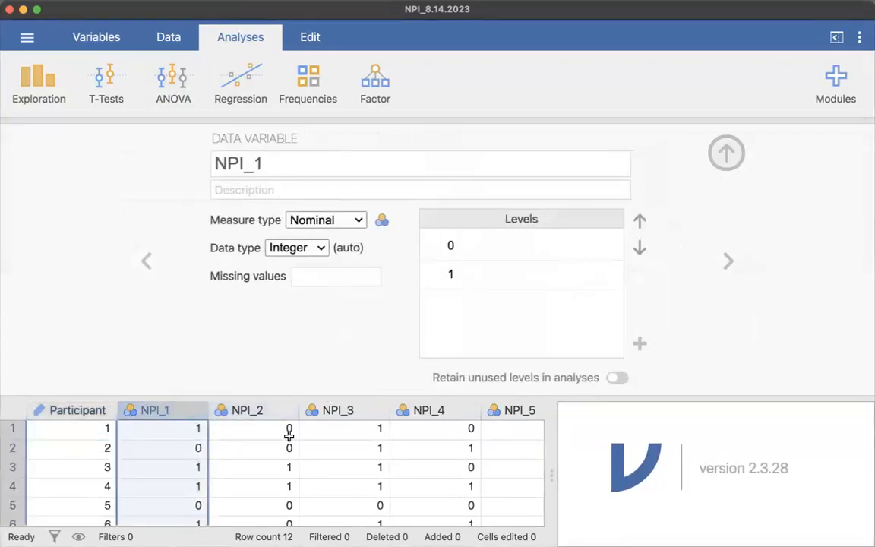
pyautogui.hscroll(3)
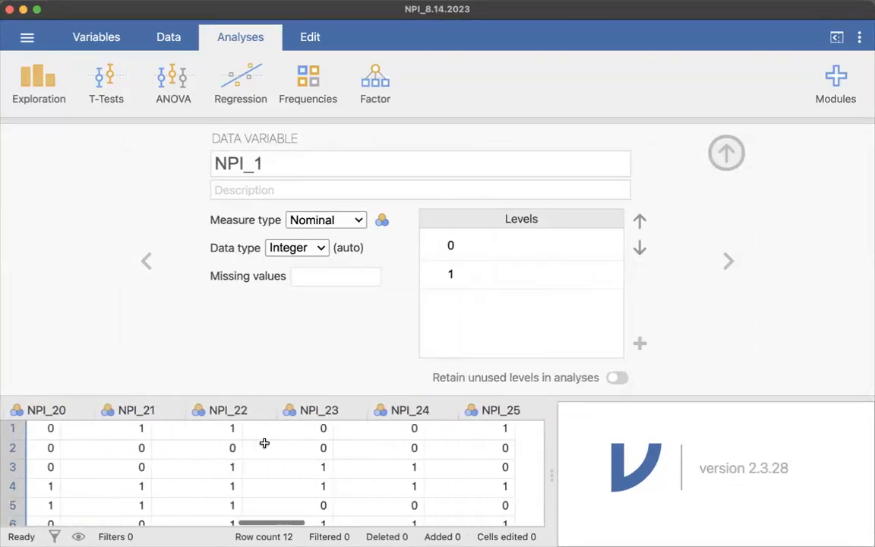
pyautogui.hscroll(3)
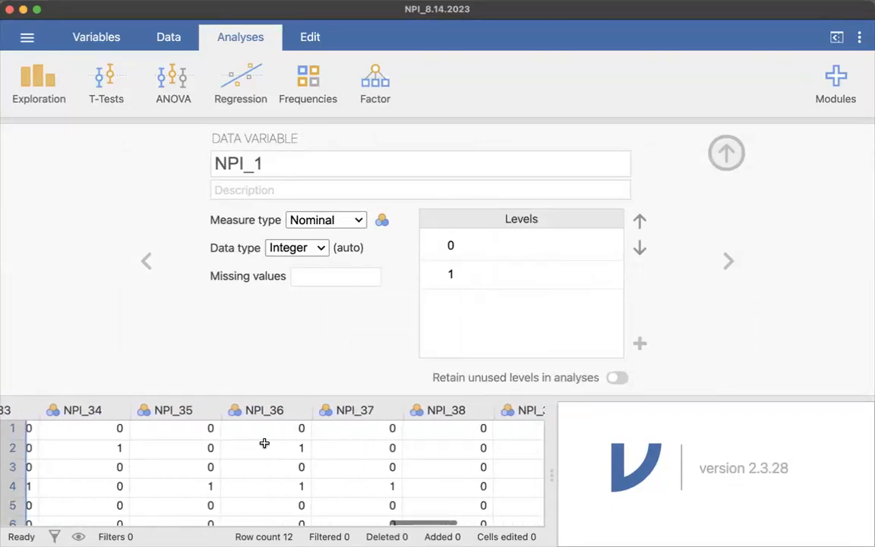
pyautogui.hscroll(-3)
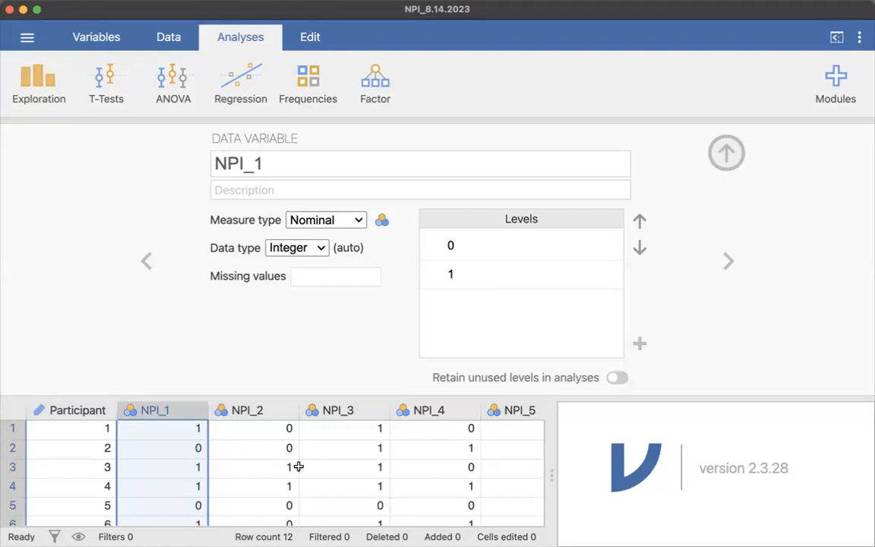
pyautogui.moveTo(227, 448)
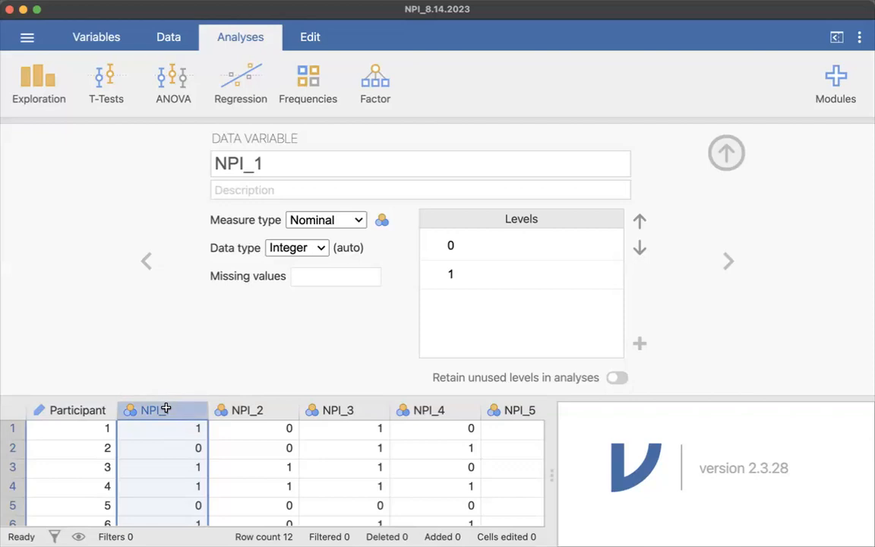
pyautogui.moveTo(167, 410)
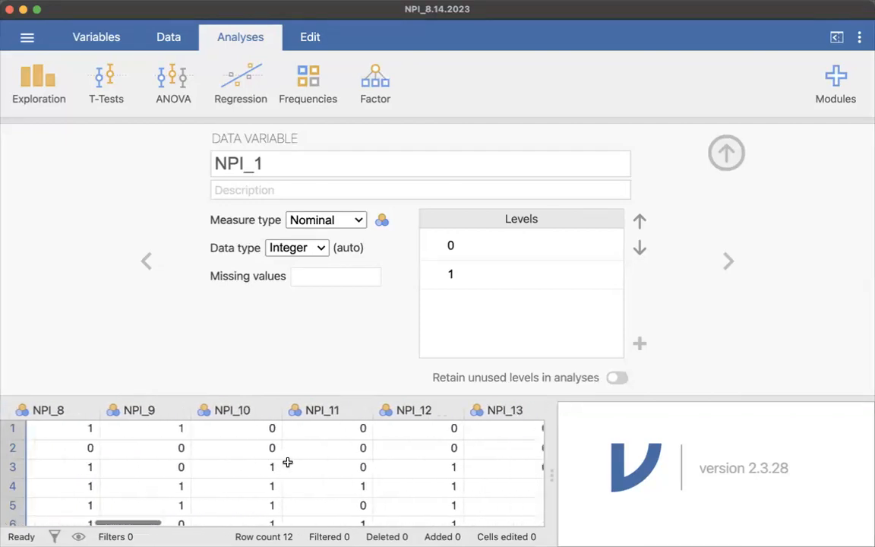
# Scroll the grid to the last NPI column to extend the selection to all 40 items.
pyautogui.hscroll(3)
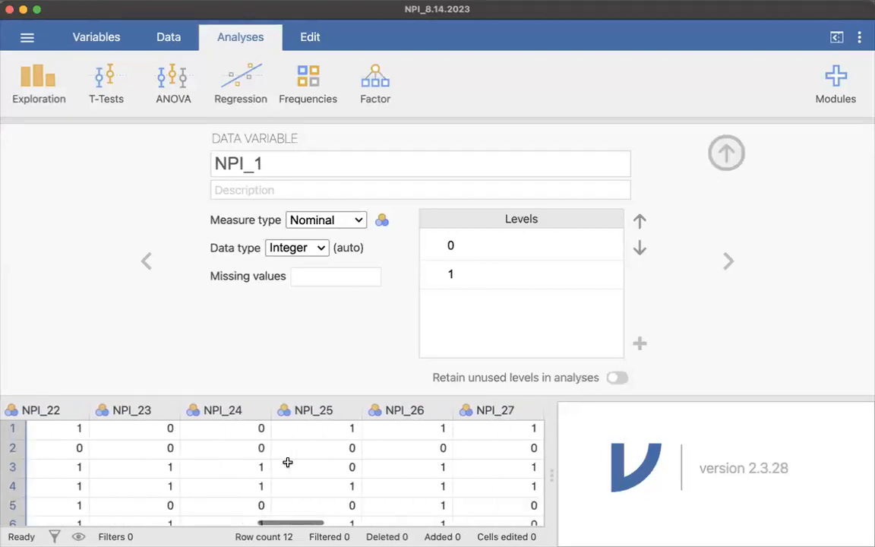
pyautogui.hscroll(3)
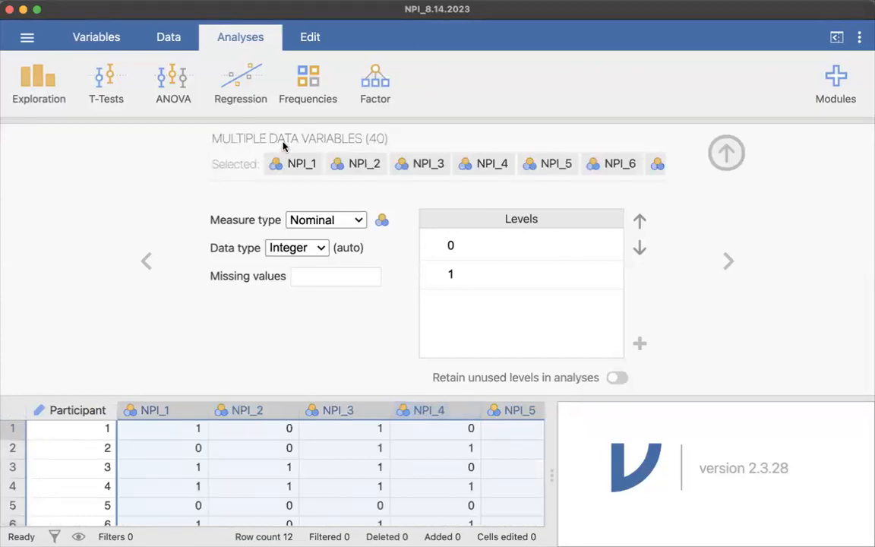
pyautogui.moveTo(374, 145)
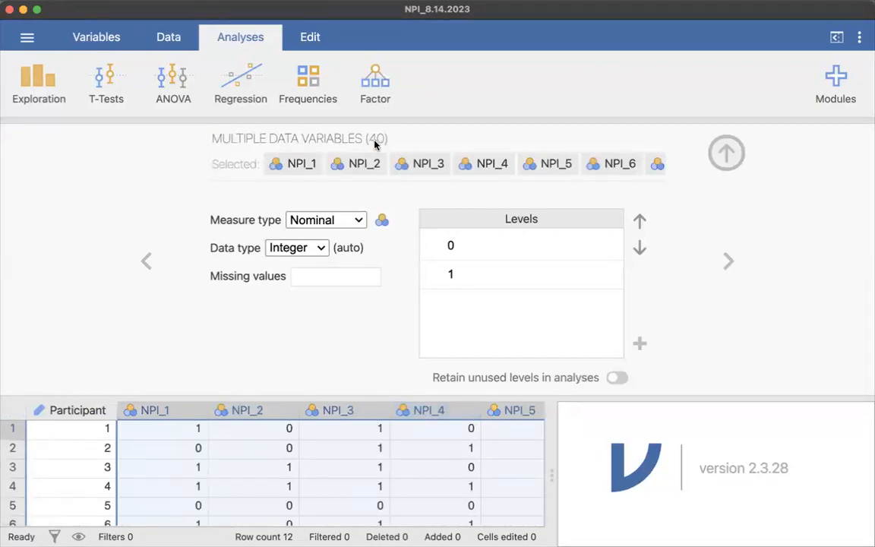
pyautogui.moveTo(364, 211)
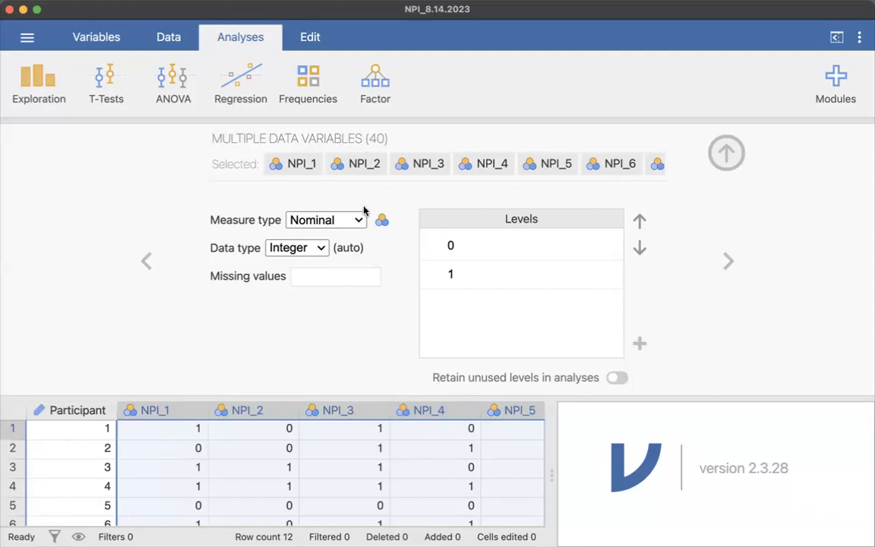
pyautogui.click(335, 276)
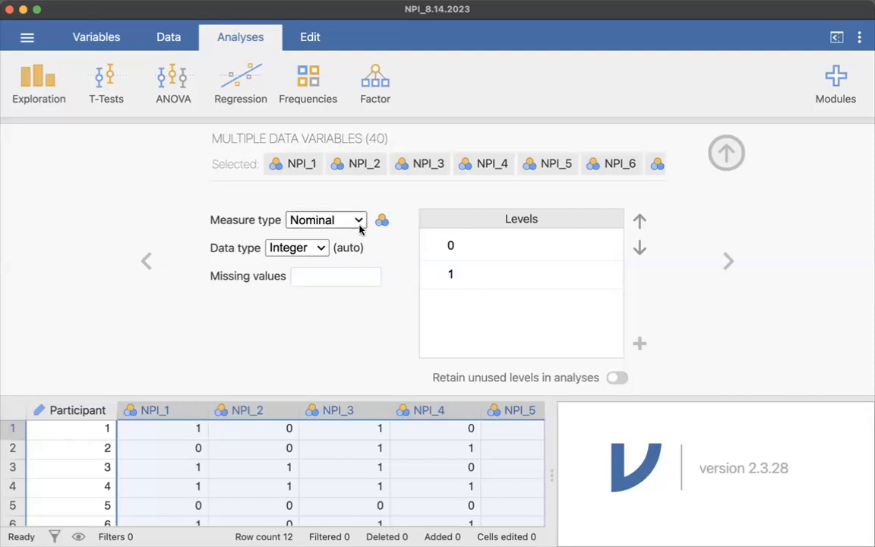
pyautogui.moveTo(281, 486)
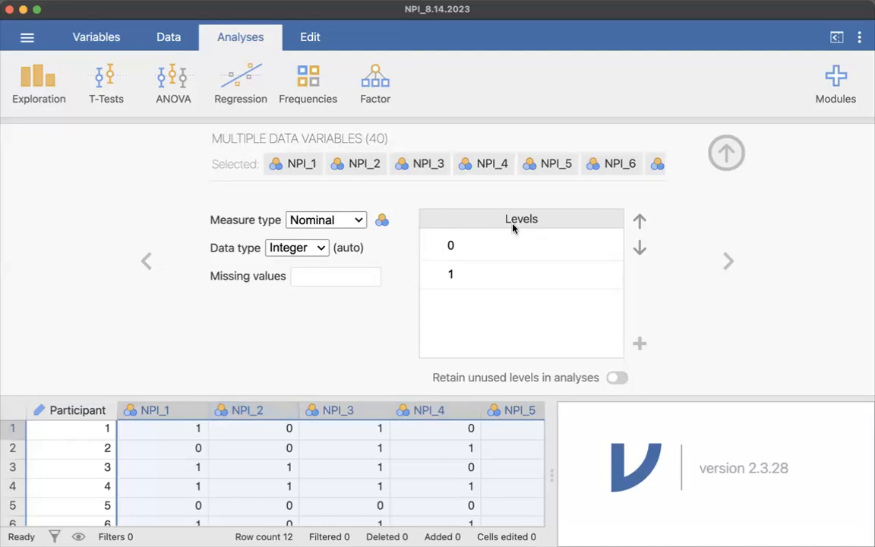
# Relabel level 0 as 'No' in the Levels list for the selected NPI variables.
pyautogui.doubleClick(450, 244)
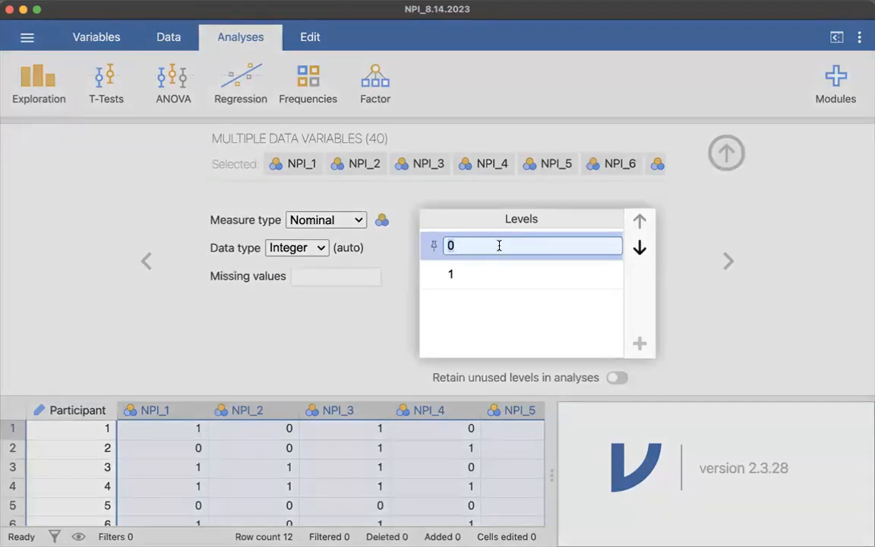
pyautogui.write('No')
pyautogui.click(532, 275)
pyautogui.write('Yes')
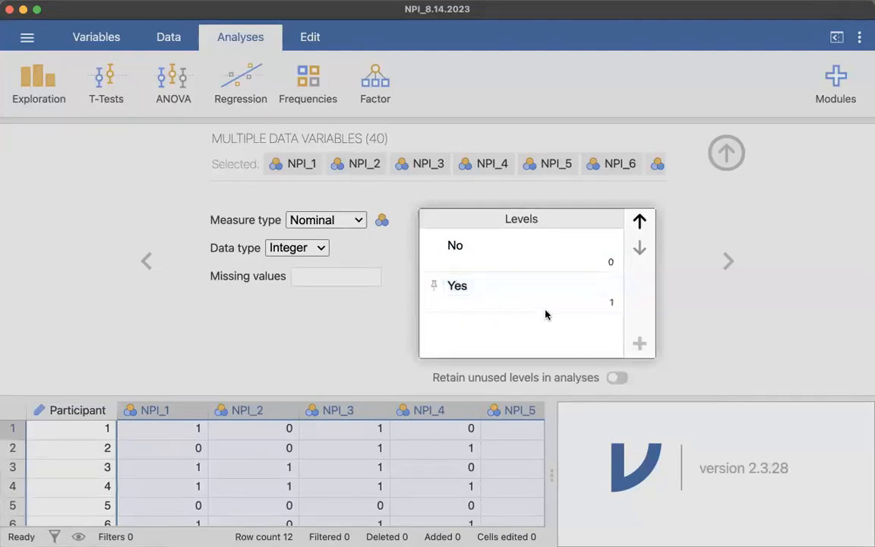
pyautogui.moveTo(544, 277)
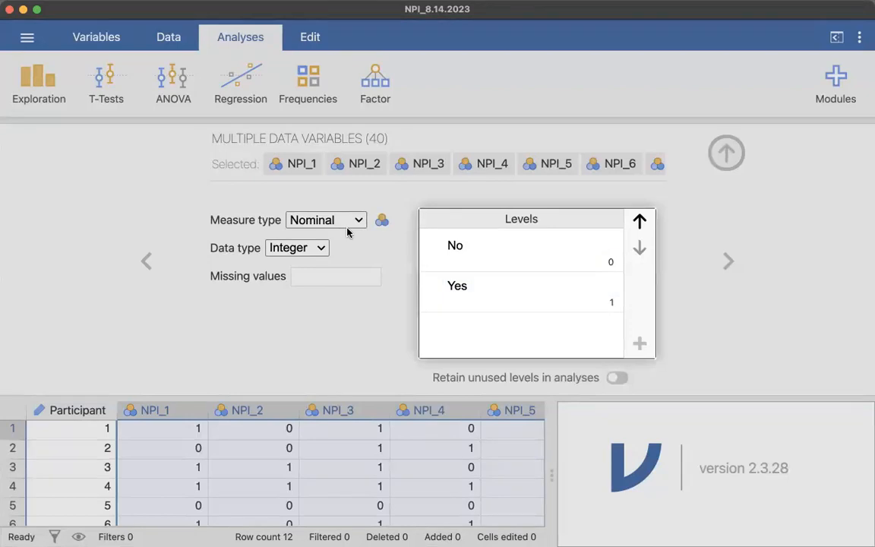
pyautogui.moveTo(361, 256)
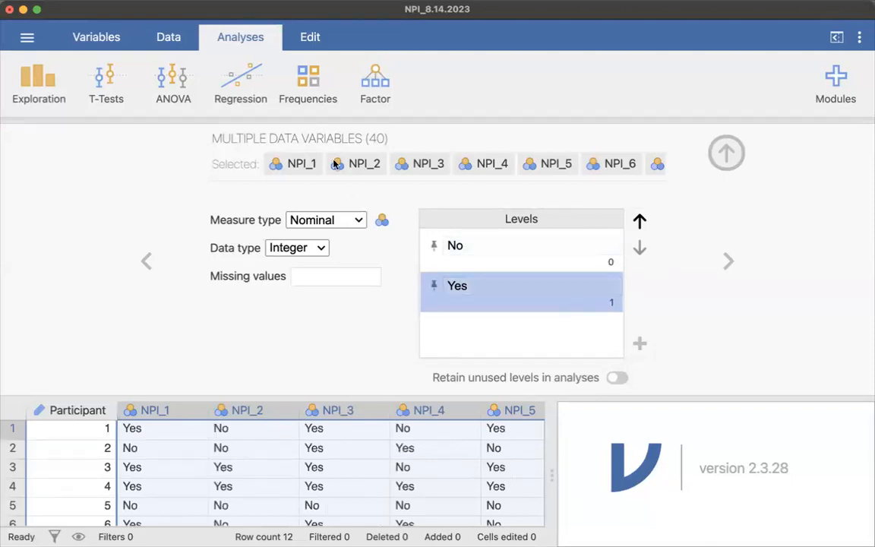
pyautogui.hscroll(3)
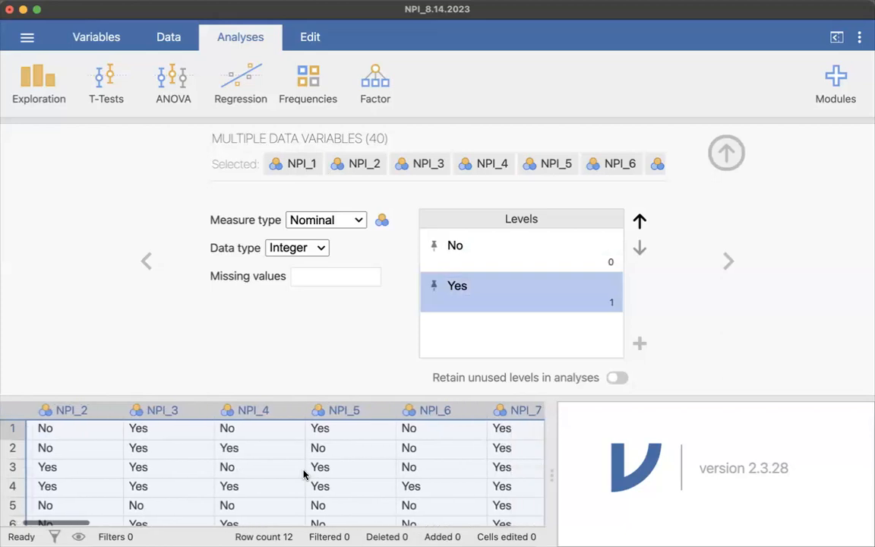
pyautogui.hscroll(3)
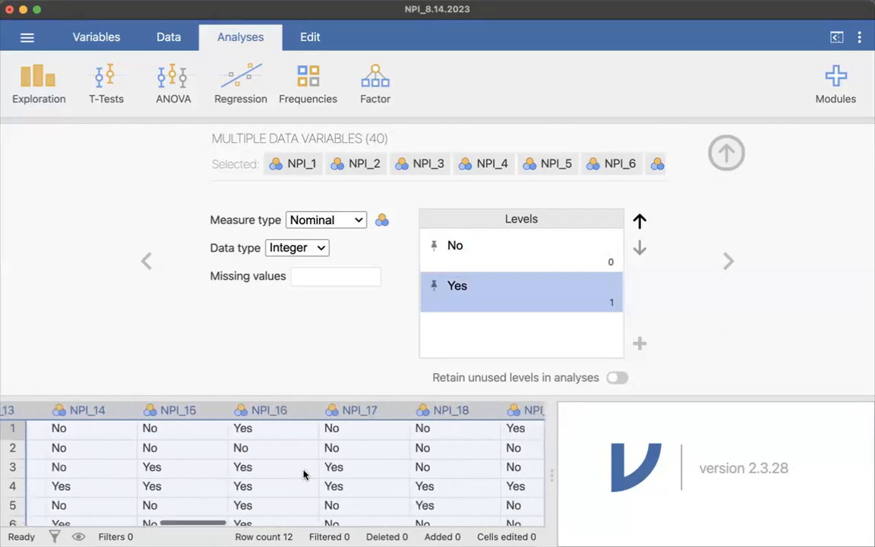
pyautogui.hscroll(-3)
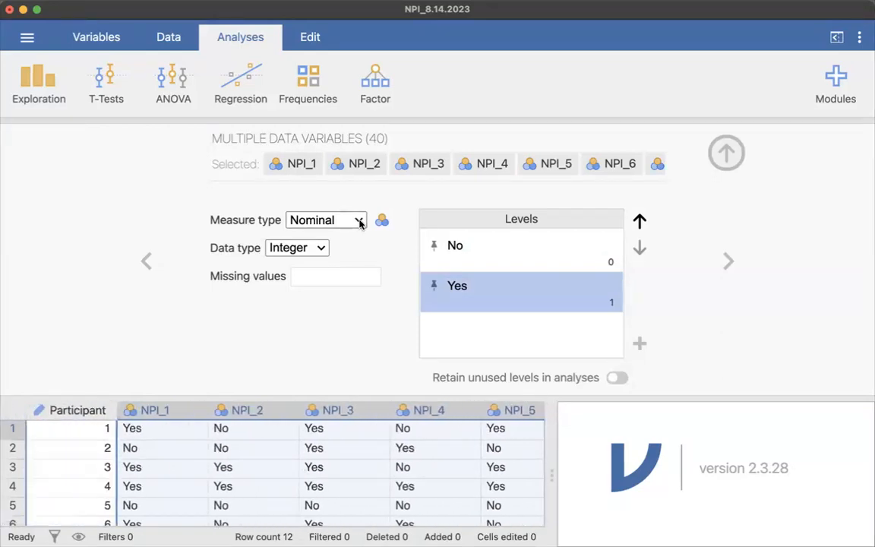
pyautogui.click(326, 219)
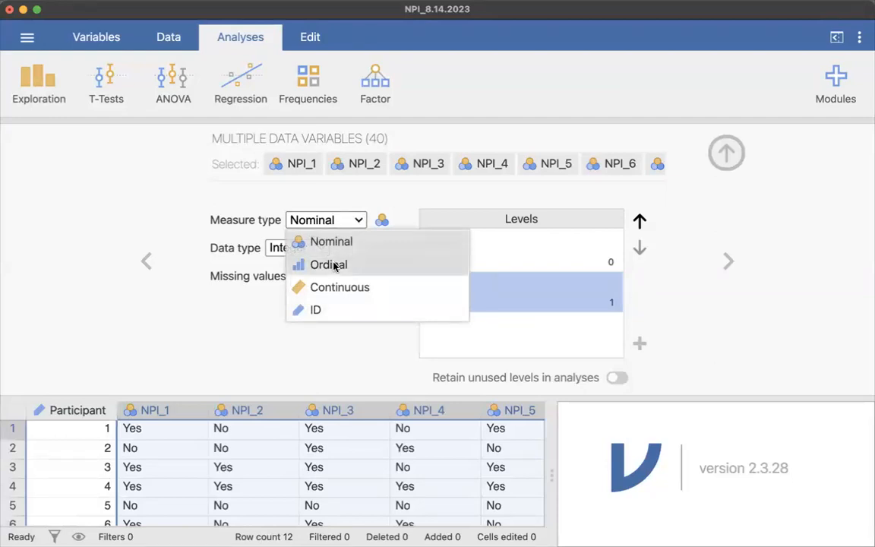
pyautogui.click(328, 264)
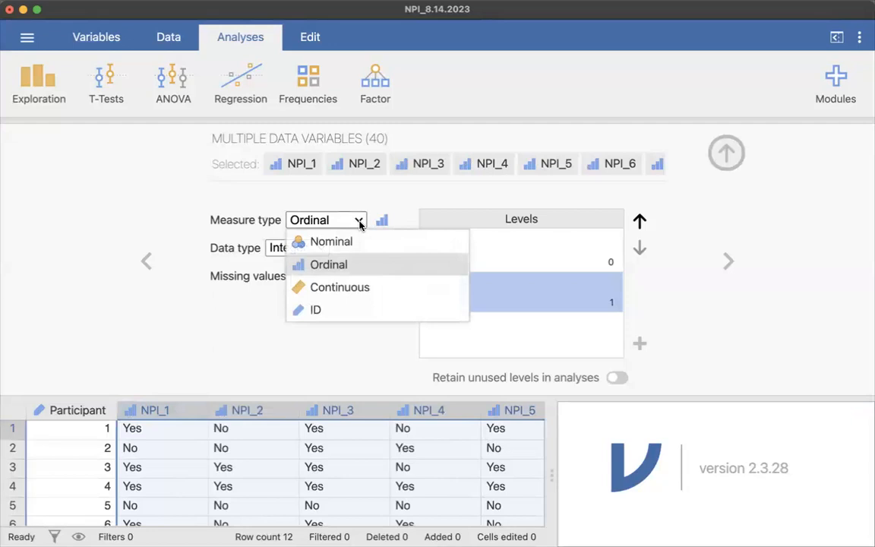
pyautogui.click(330, 241)
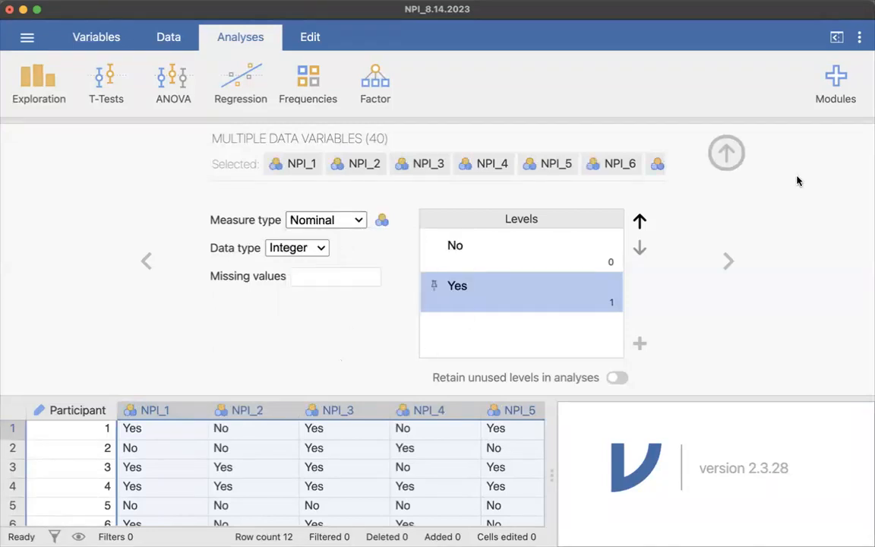